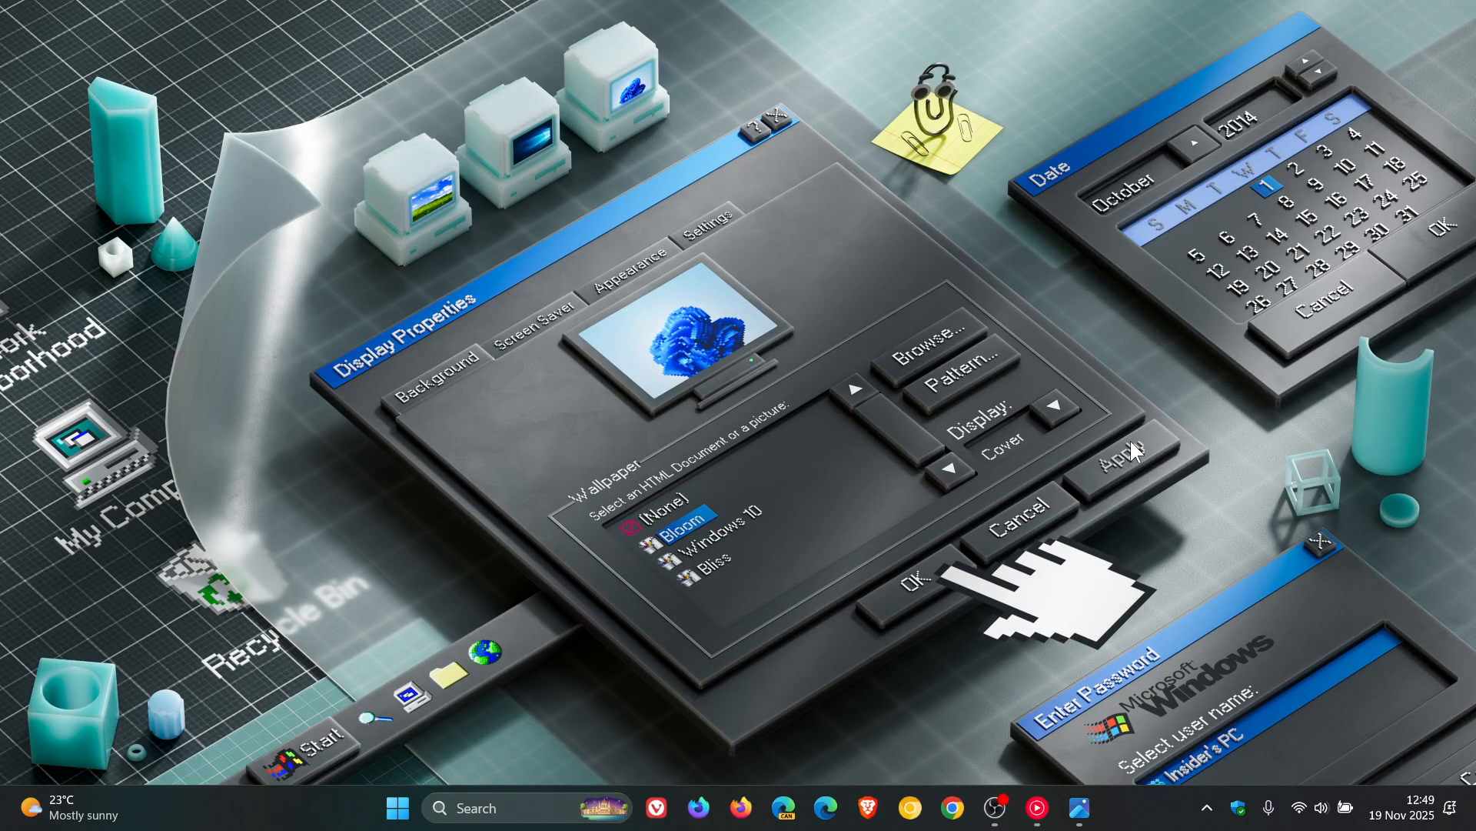
mouse_move(1092, 480)
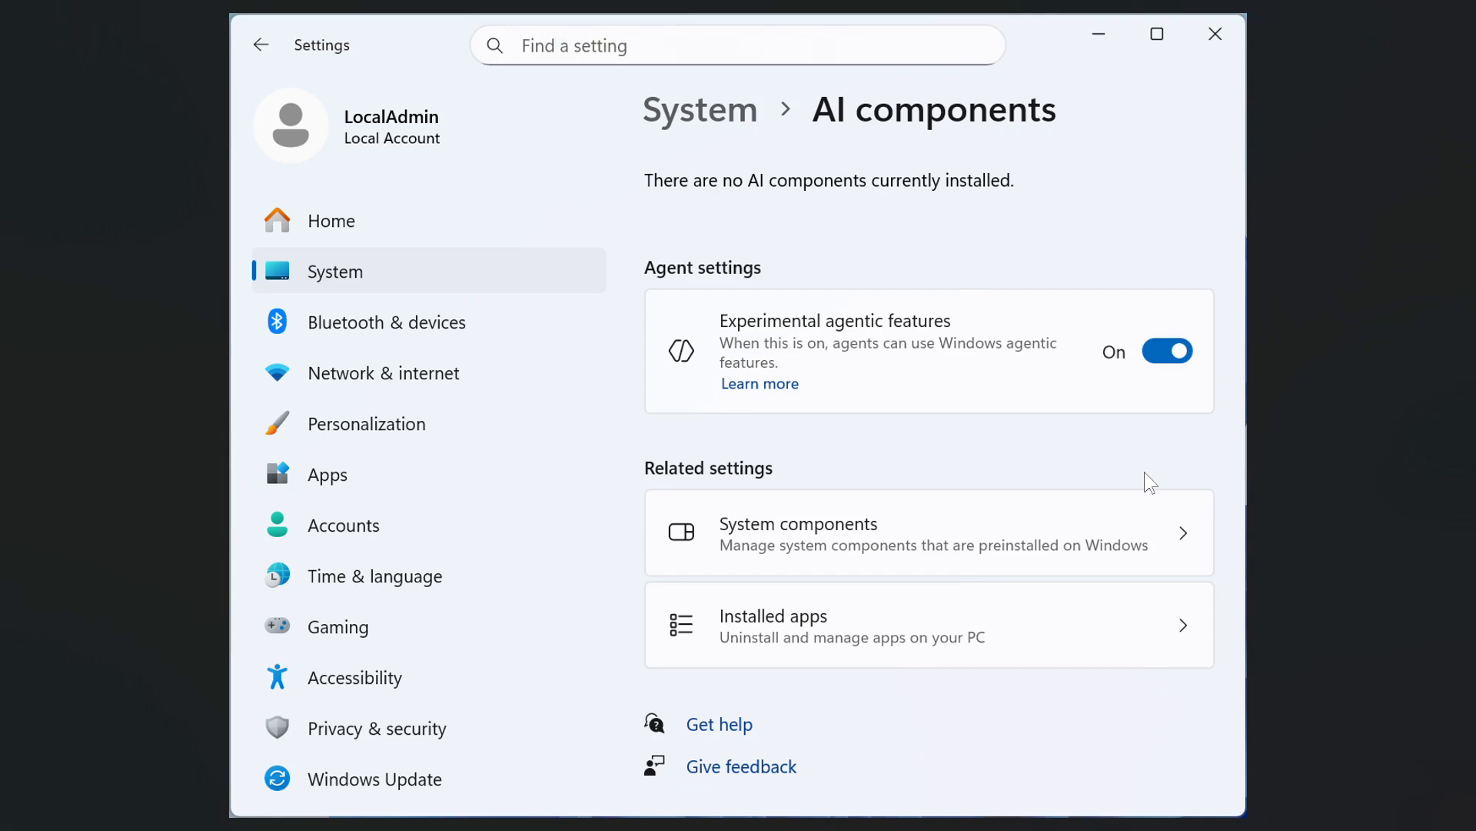
mouse_move(720, 316)
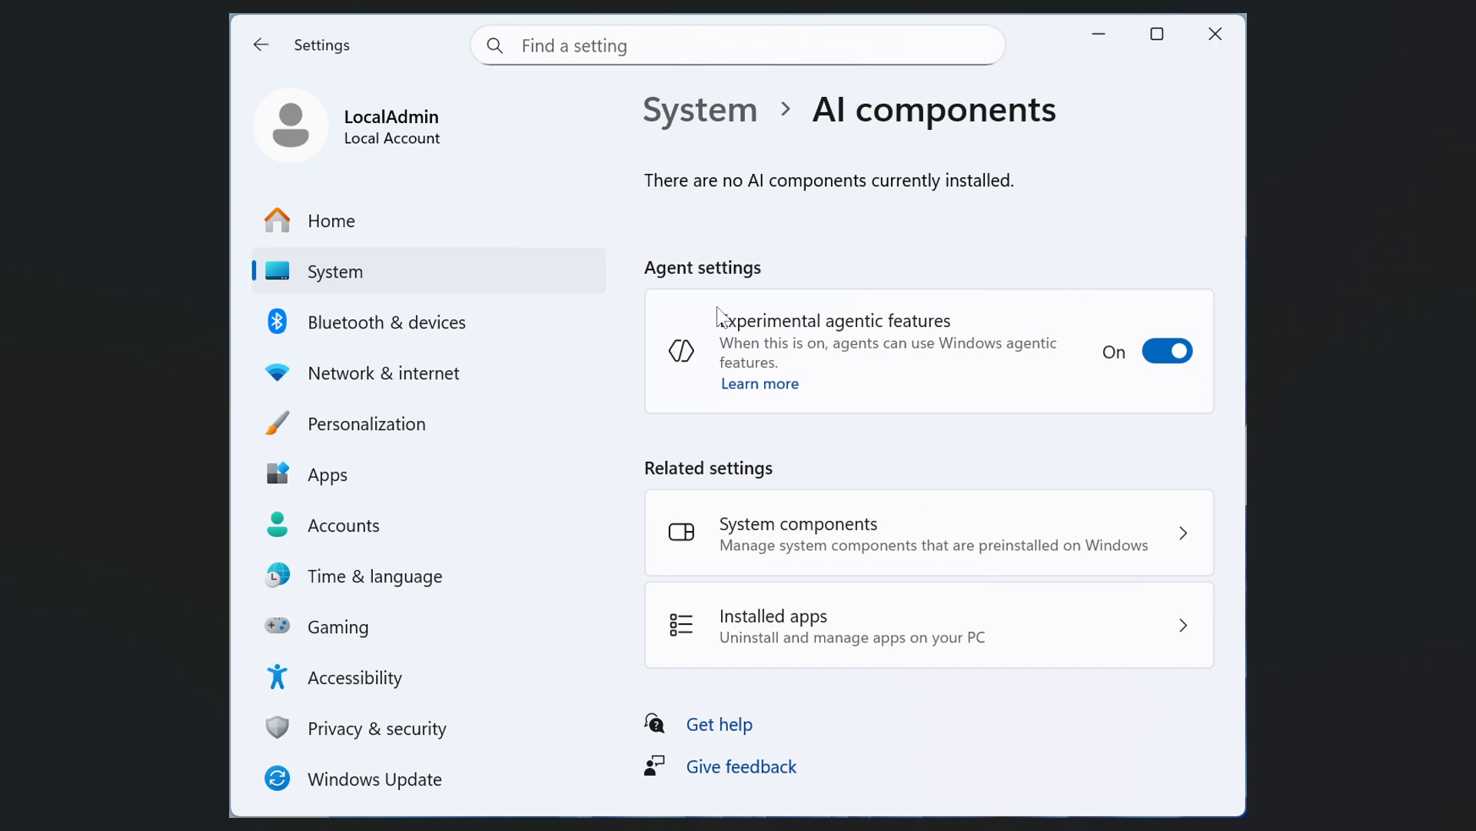
mouse_move(948, 345)
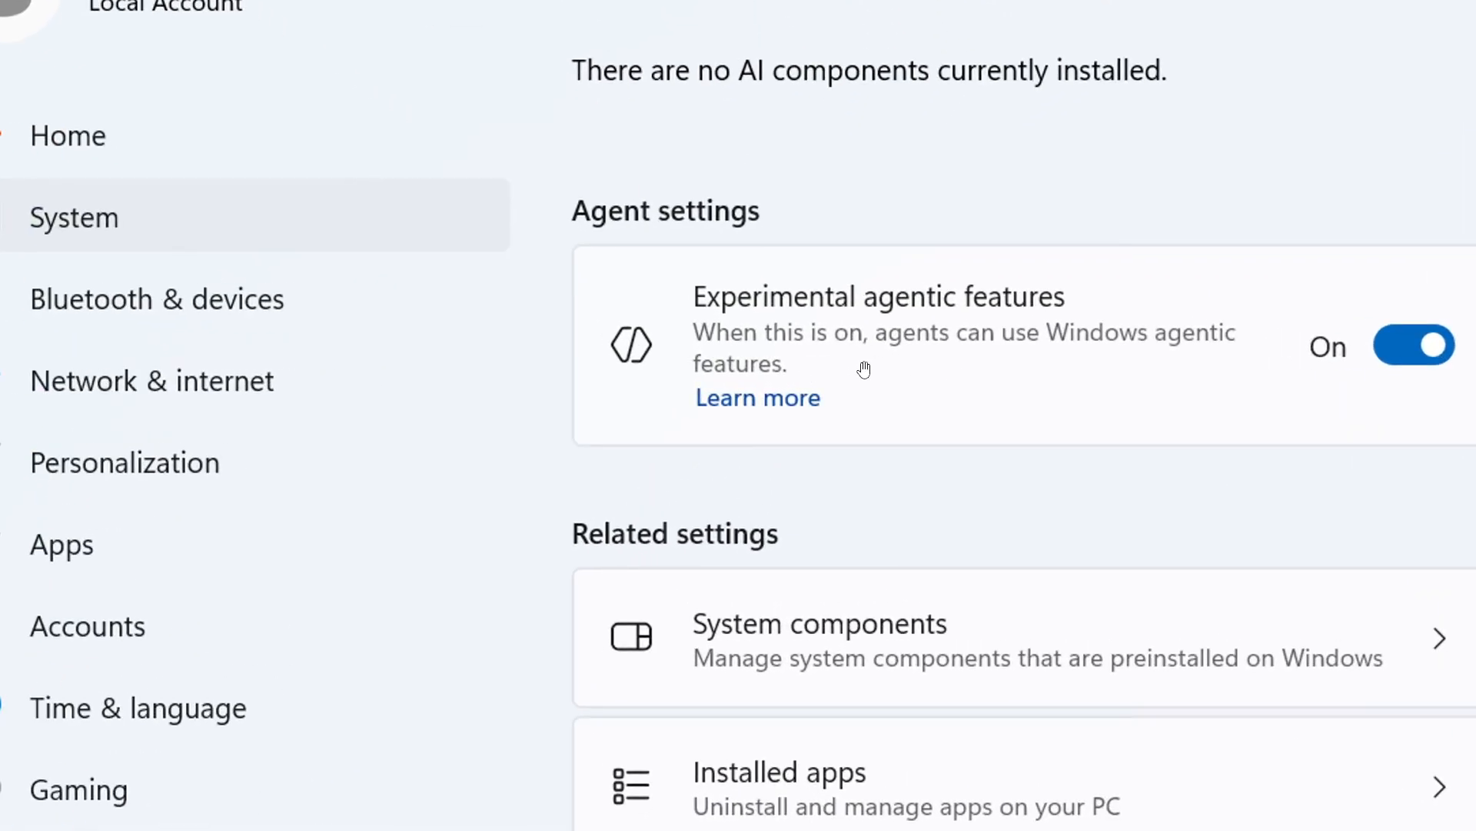
mouse_move(1229, 369)
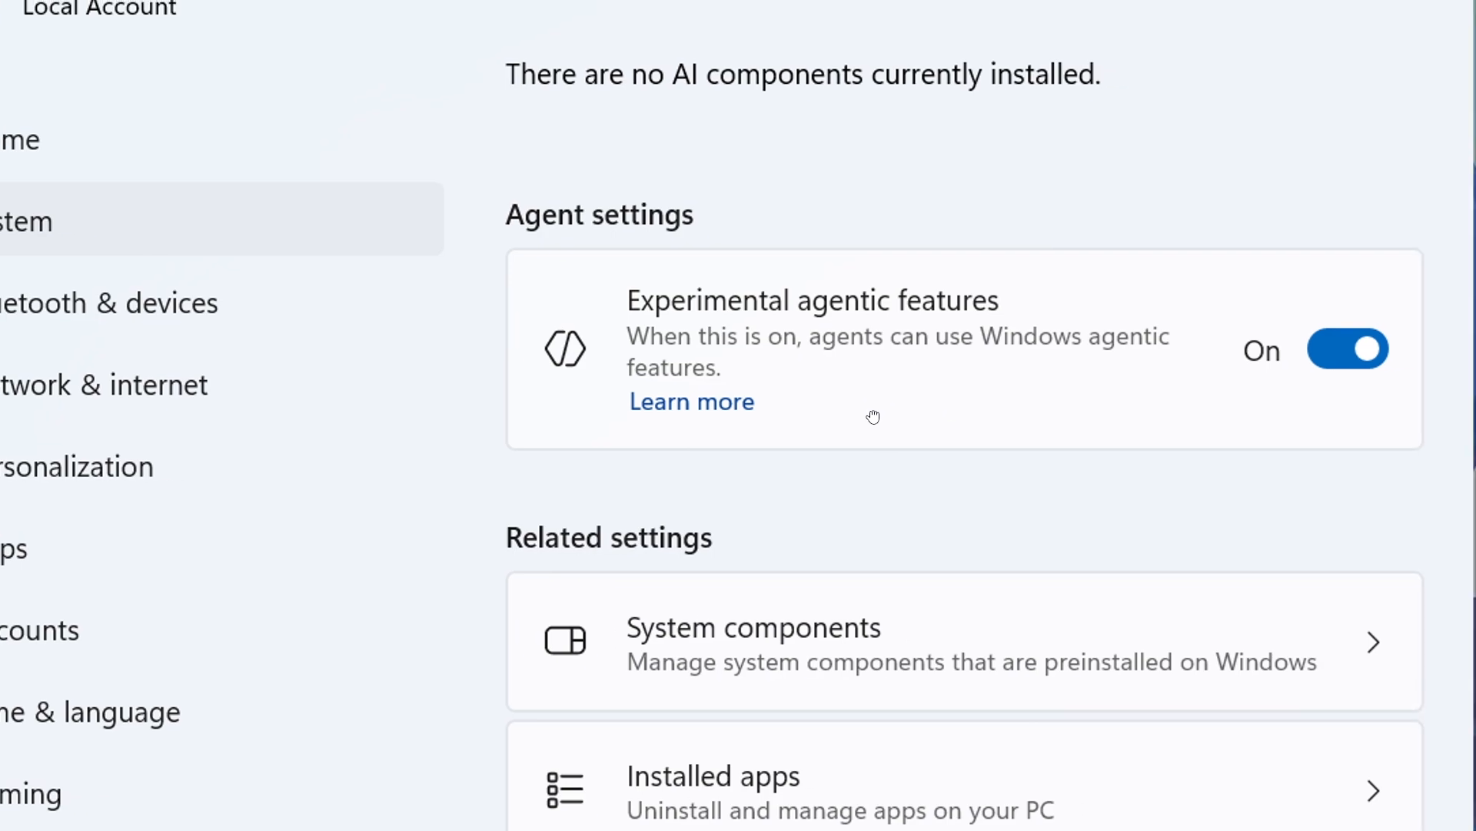
mouse_move(951, 419)
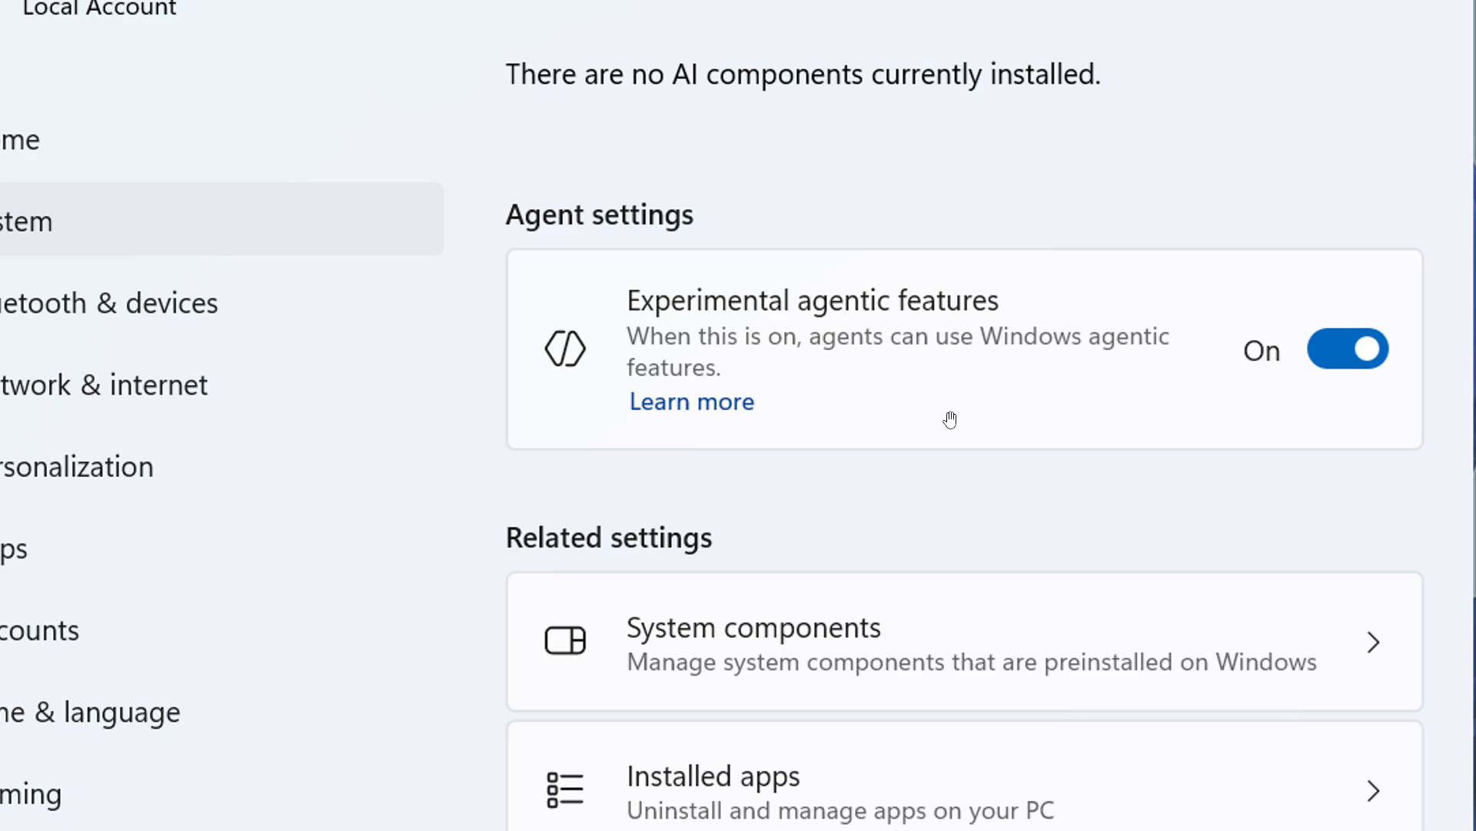
mouse_move(1091, 347)
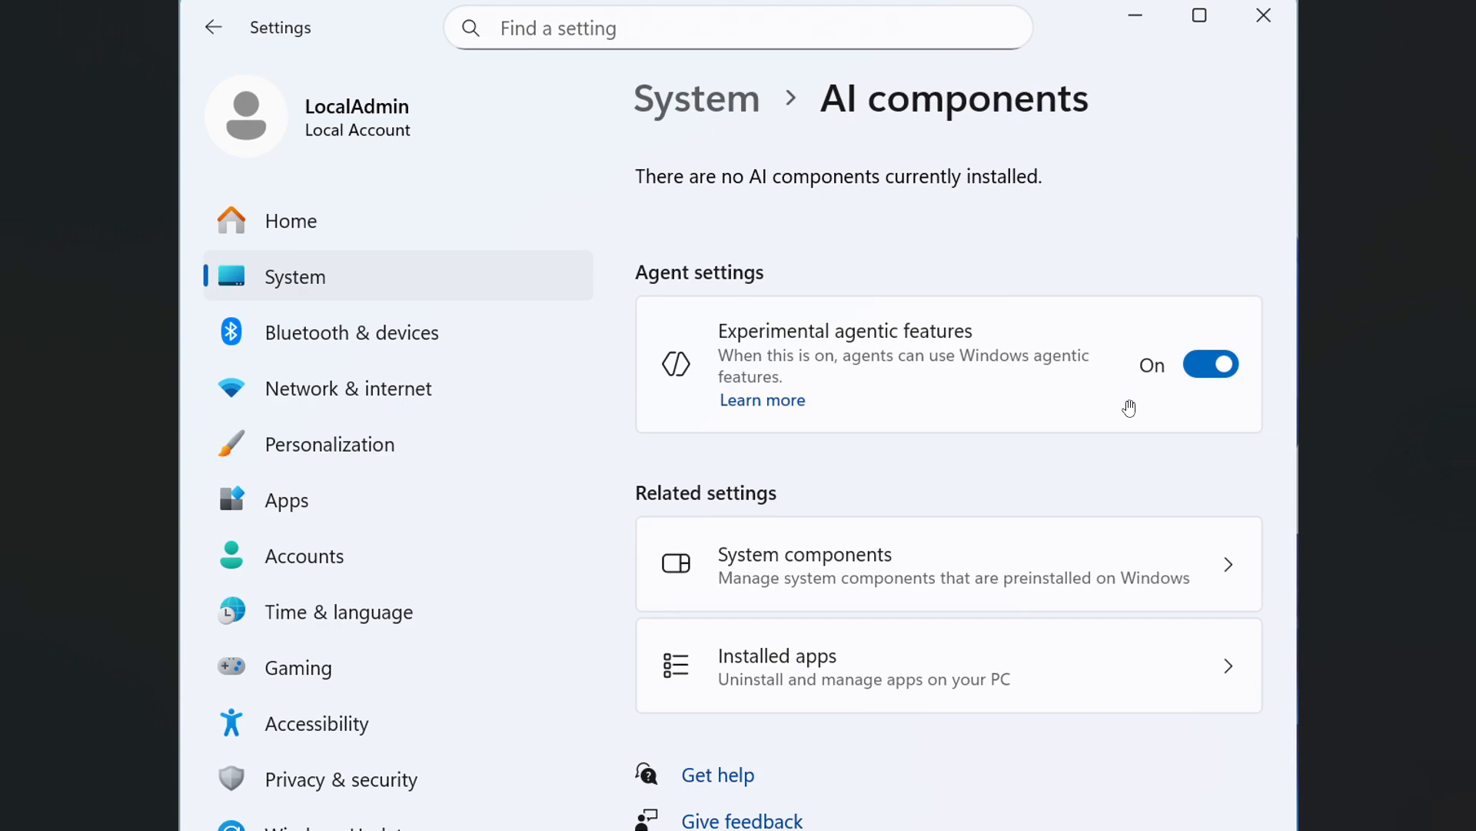
mouse_move(1211, 364)
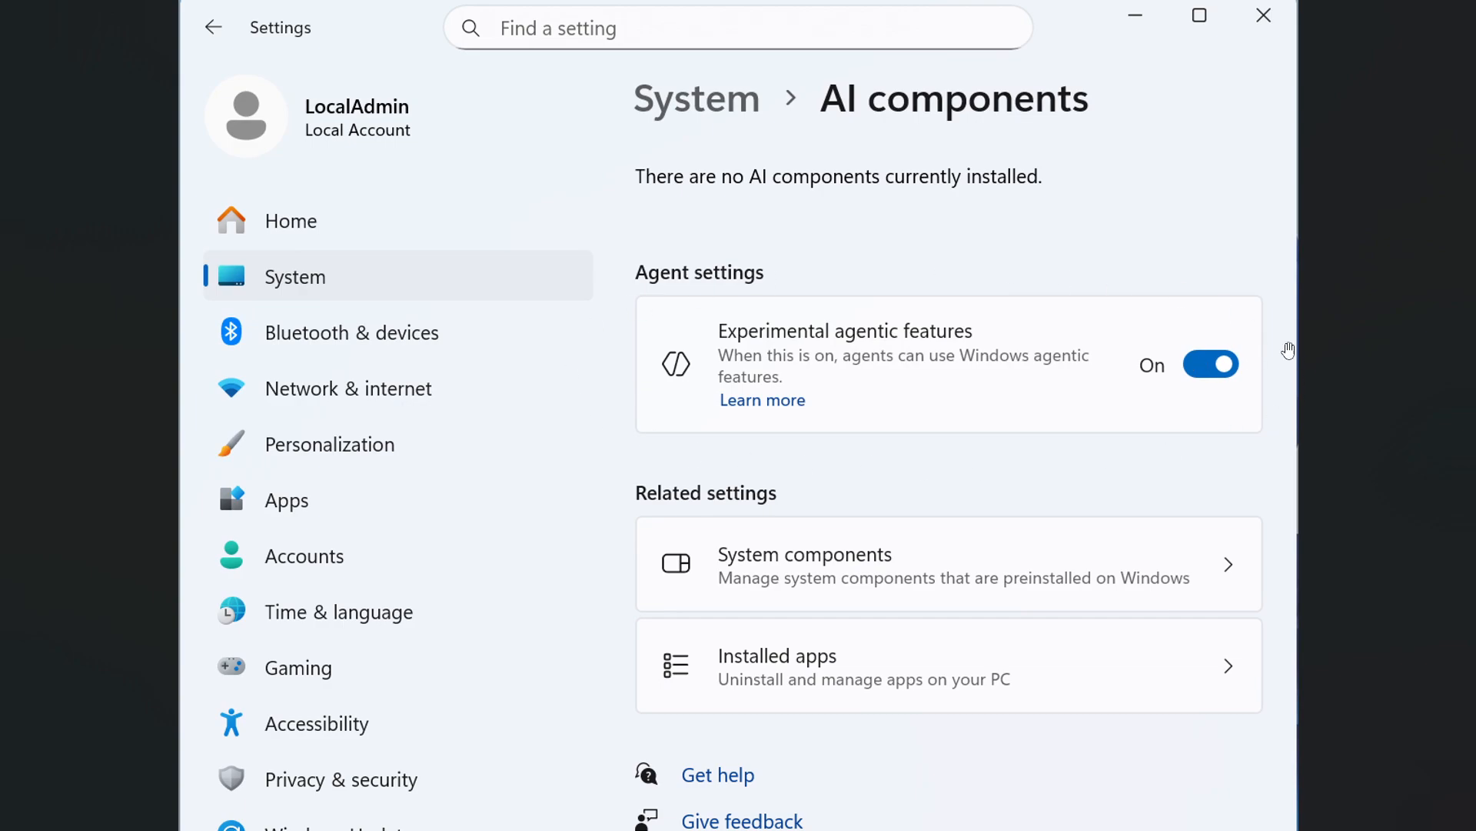
mouse_move(1195, 443)
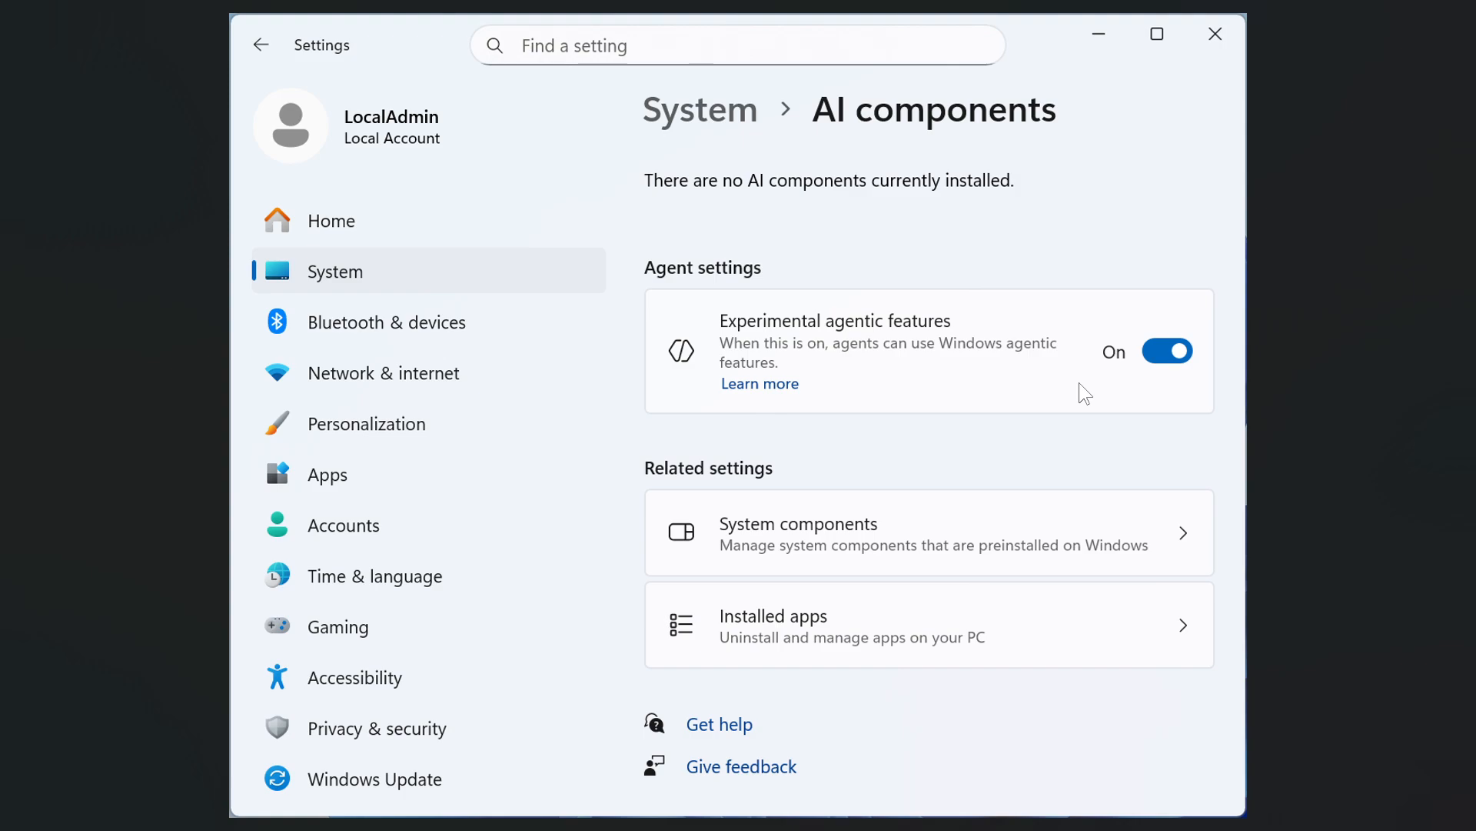
mouse_move(1092, 356)
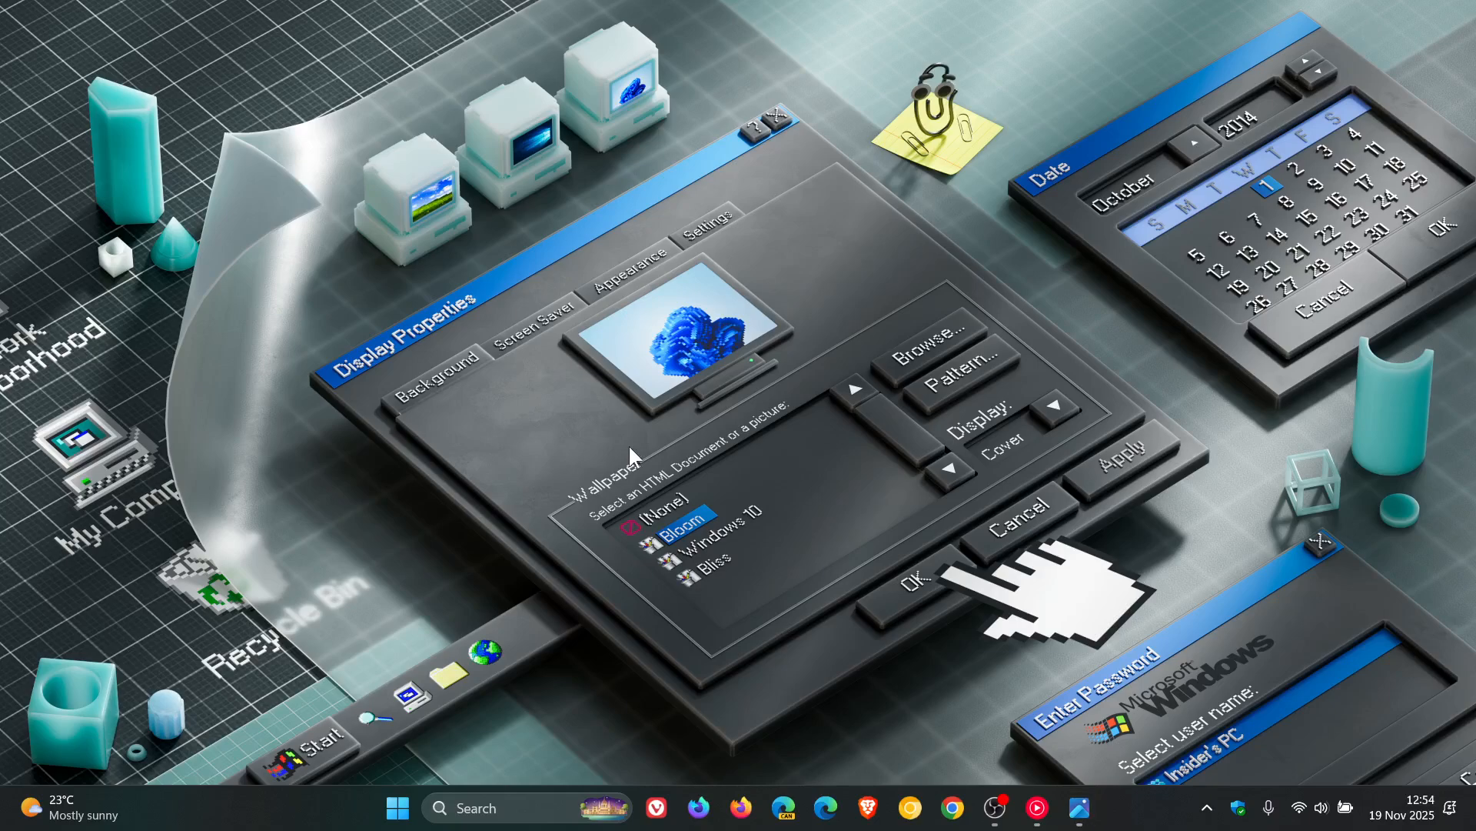
mouse_move(867, 391)
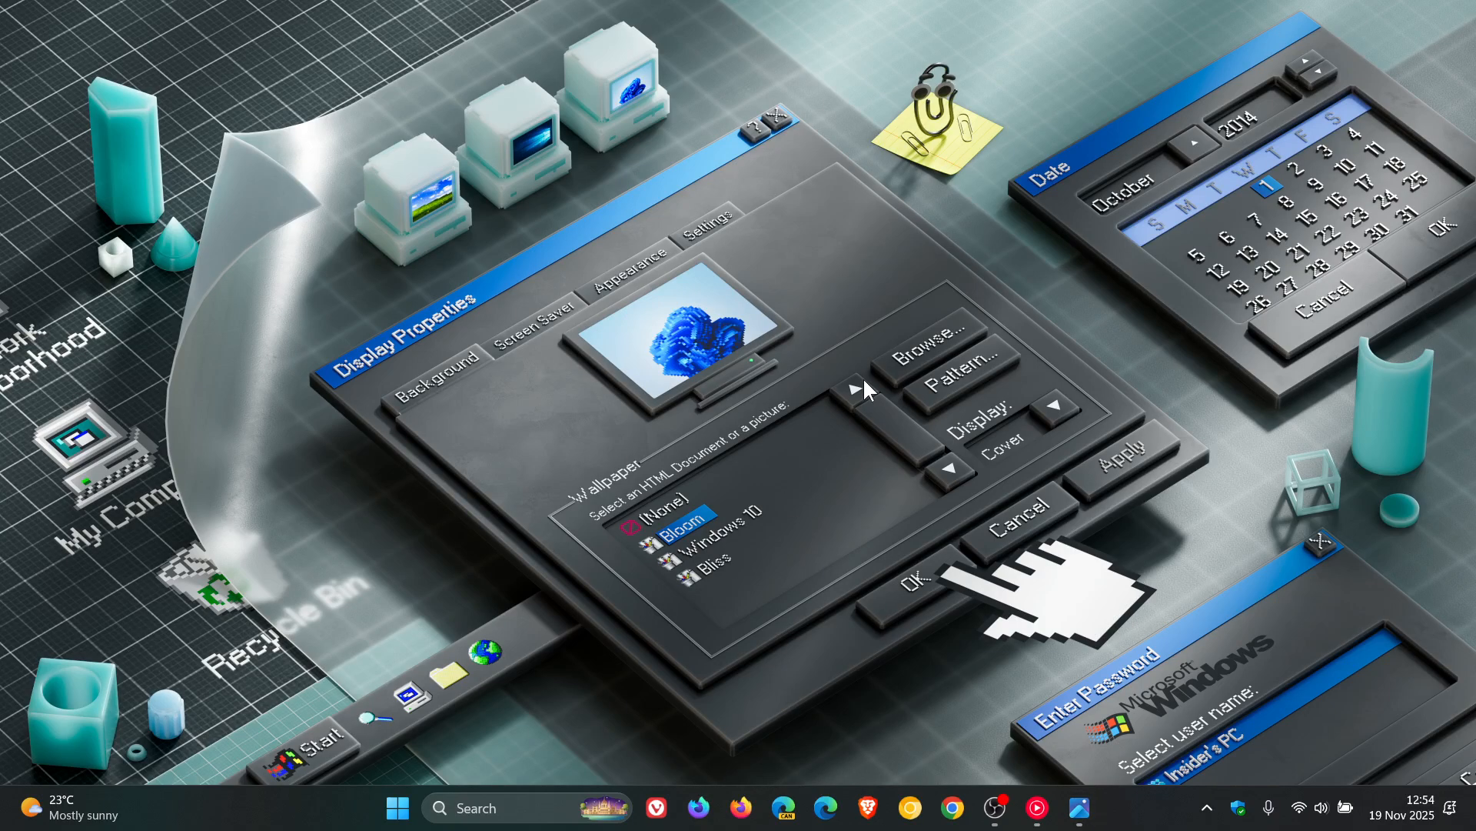